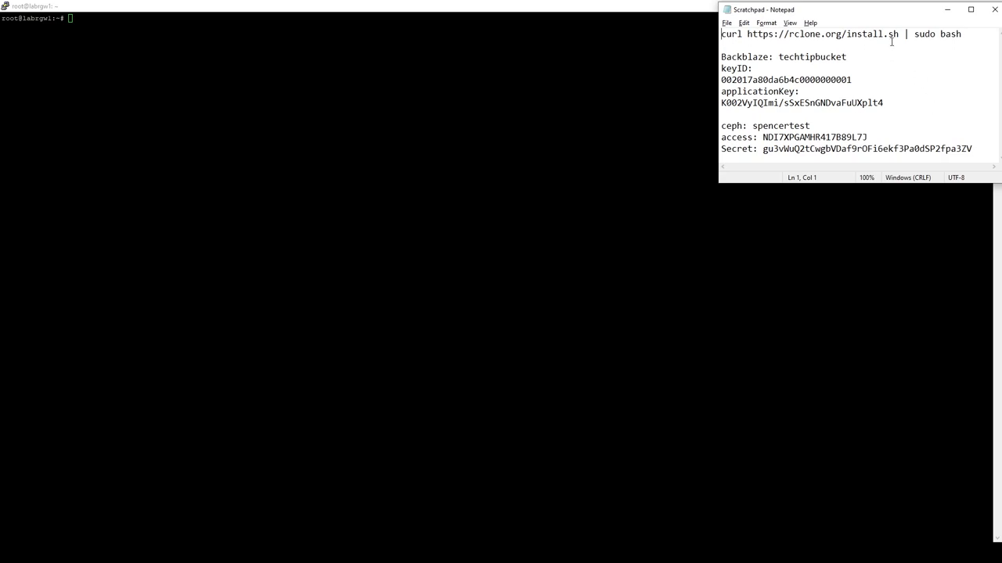
Step: Bring the root PuTTY shell to the front over the Notepad scratchpad
click(798, 90)
text(rcl)
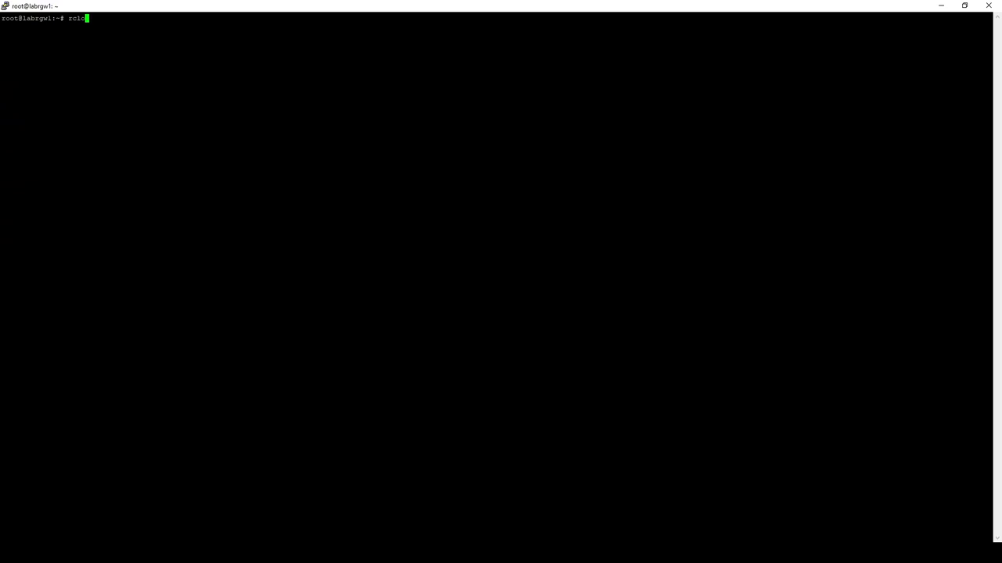
Step: Start rclone config and begin a new remote named backblaze of storage type 5 (B2)
text(onfig)
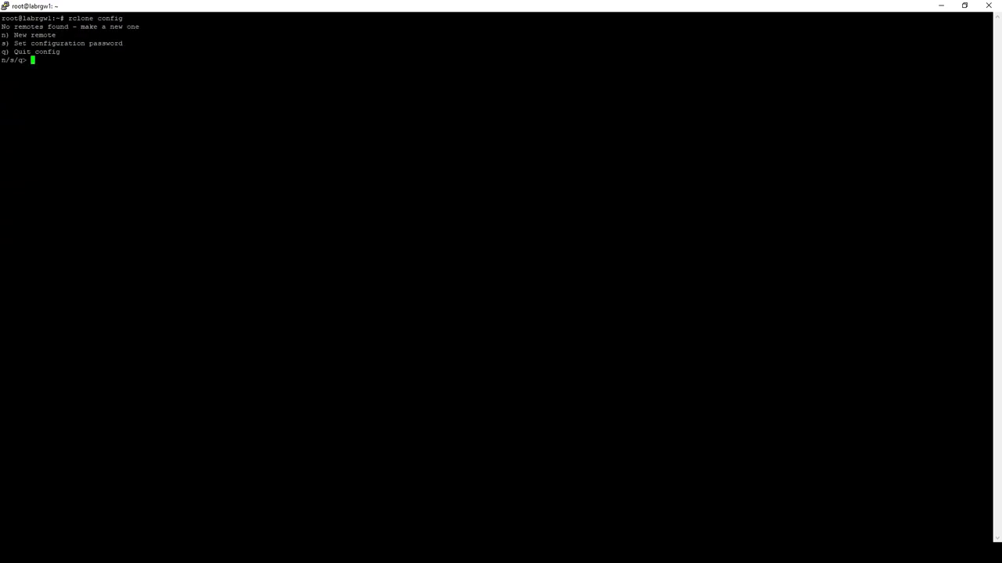
text(n)
text(backblaze)
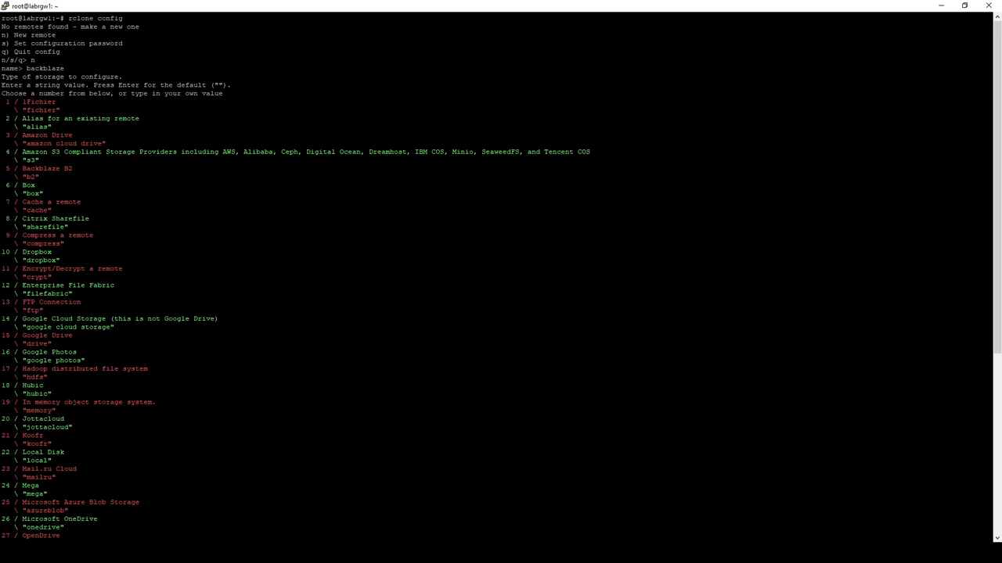
scroll(down, 3)
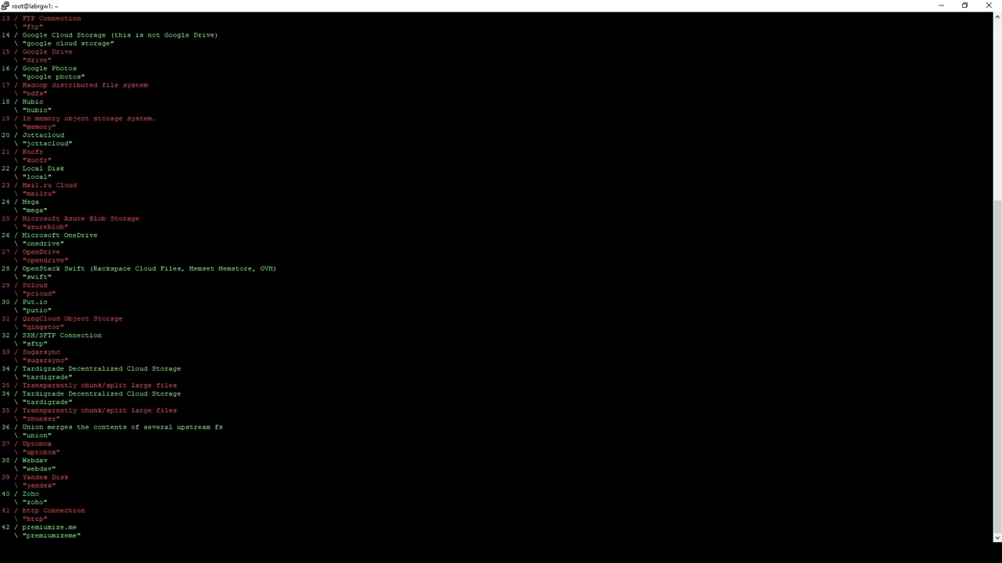
text(5)
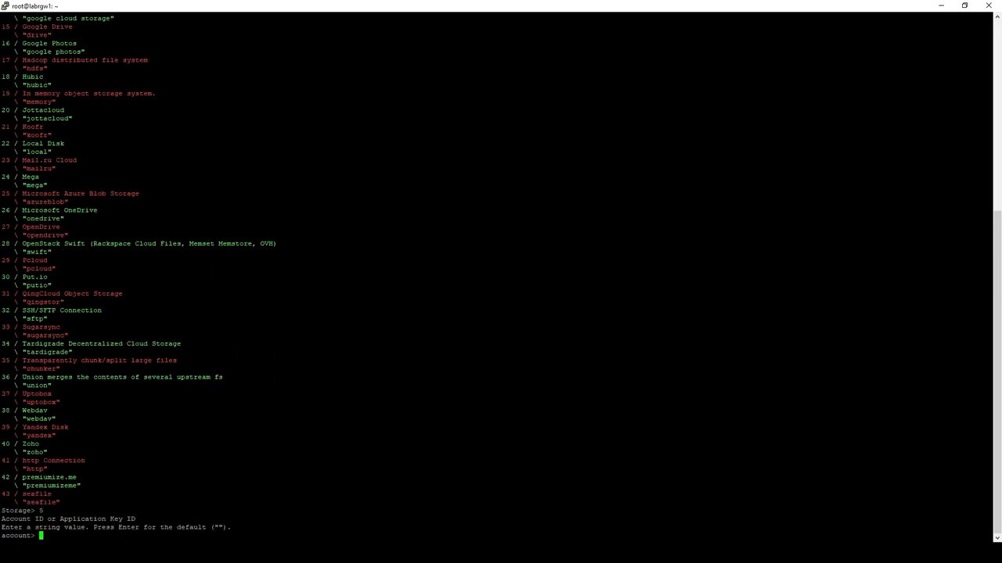
Step: Paste the noted key ID and application key, skip advanced config and confirm the remote with y
double_click(786, 79)
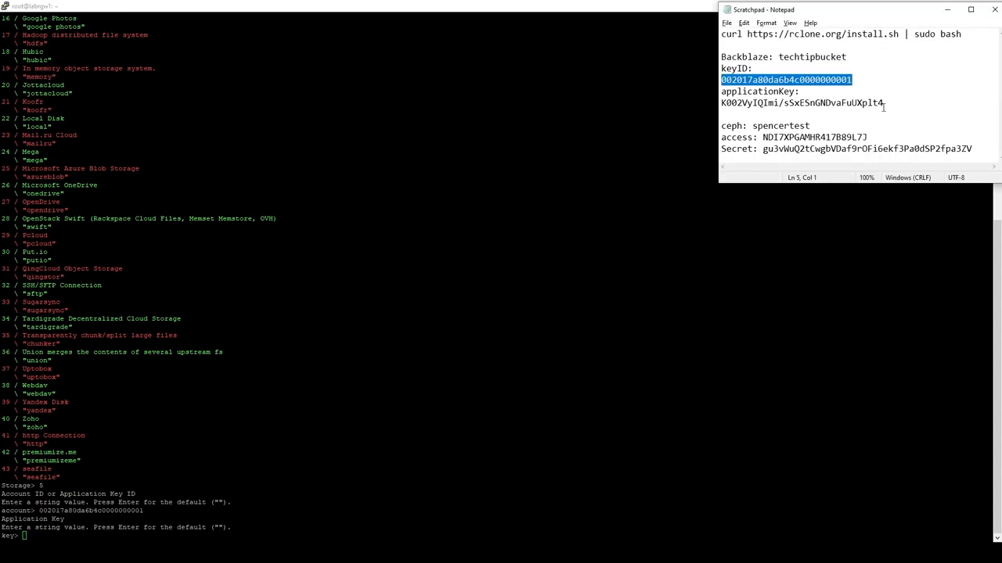
right_click(801, 103)
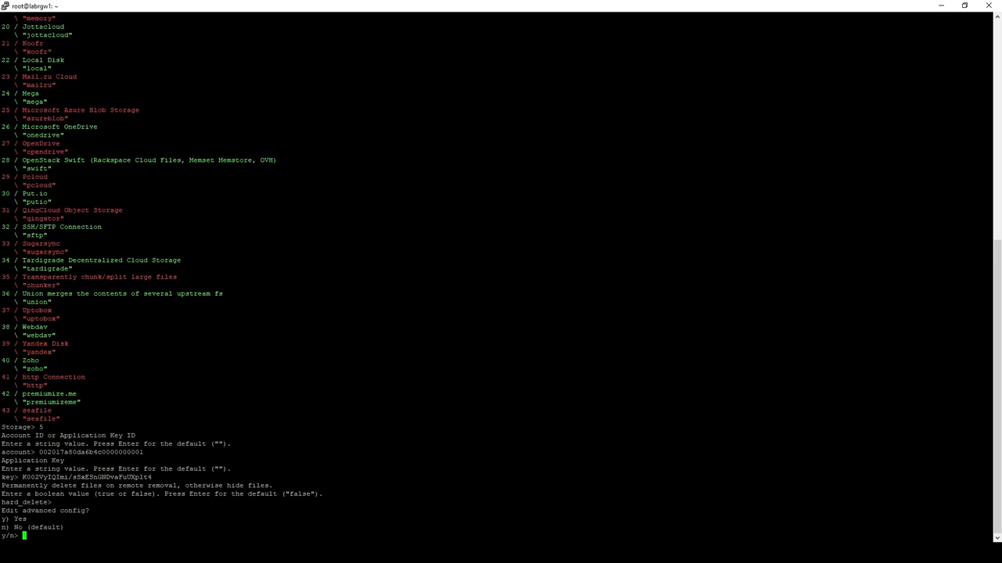
key(enter)
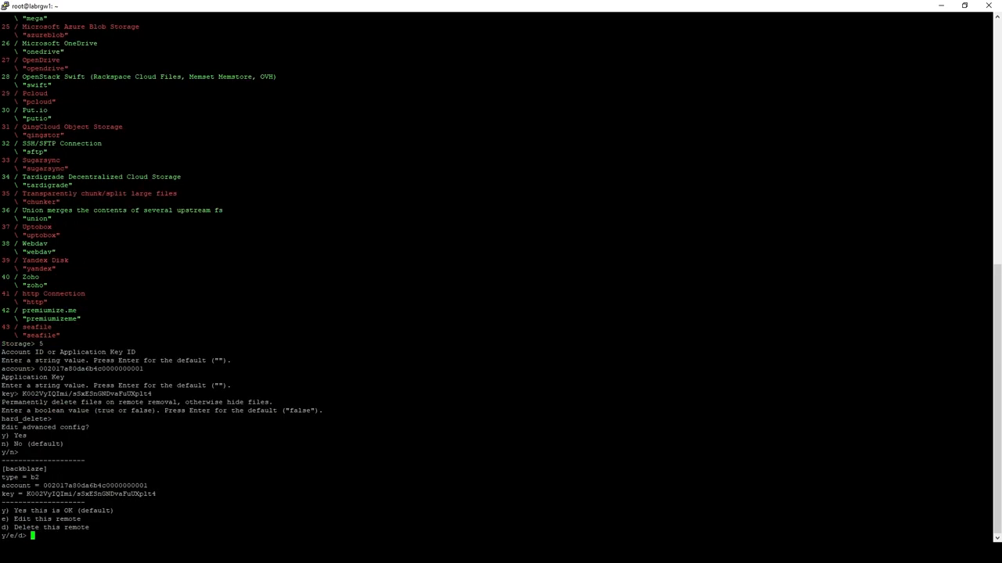
text(y)
text(rclone)
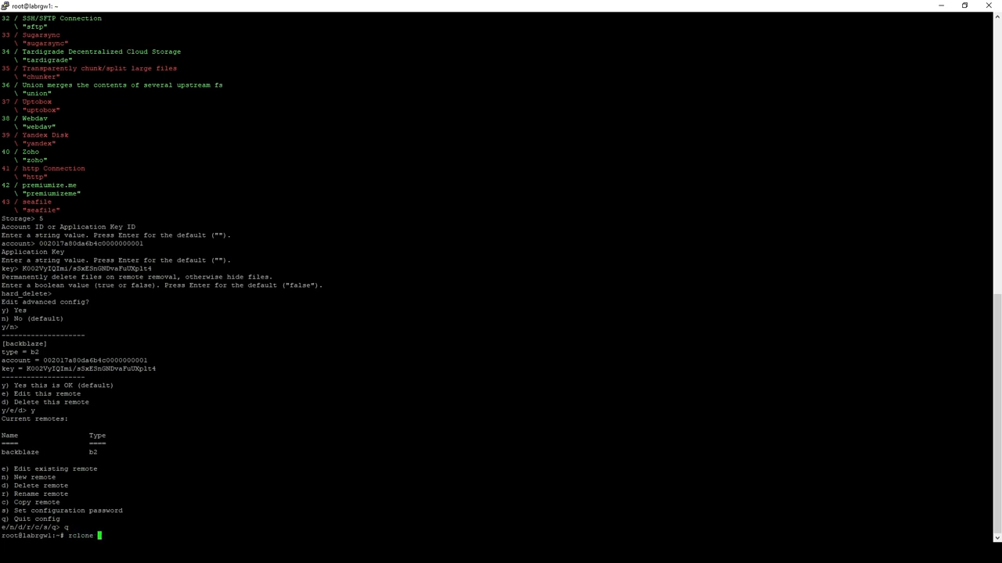
Step: Run rclone ls backblaze:techtipbucket to show ByteMetrics.png and the rclone Linux zip
text(ls)
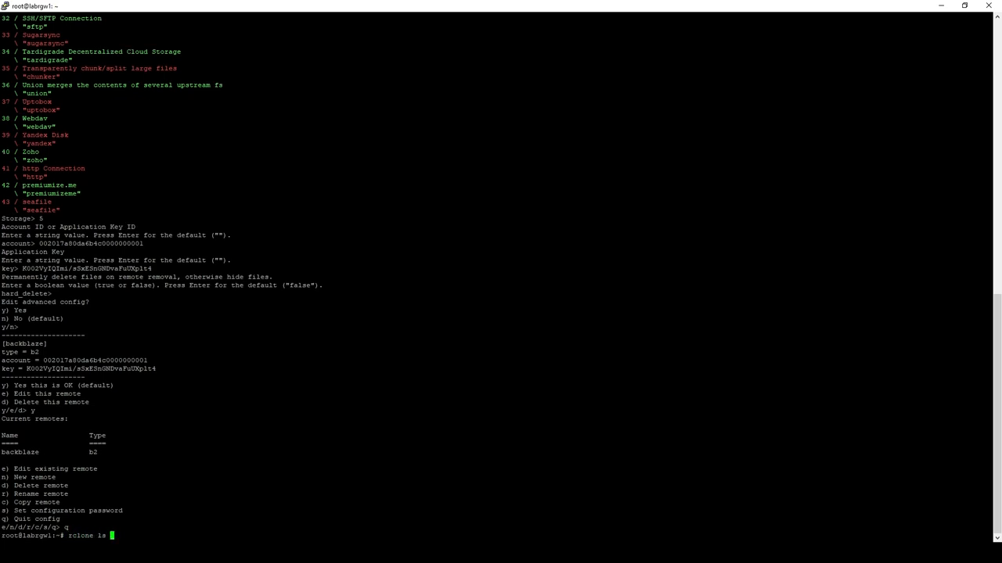
text(backb)
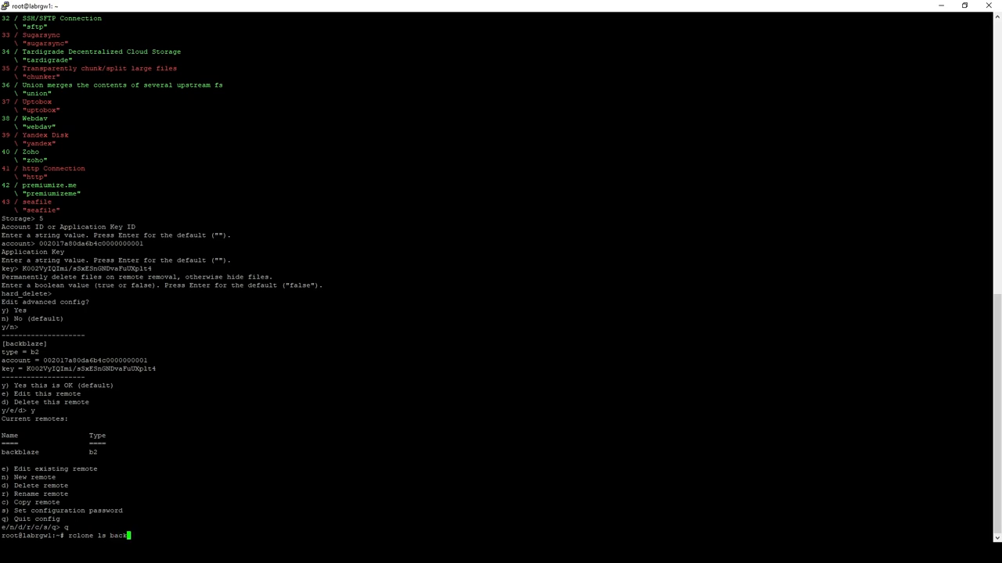
text(laze)
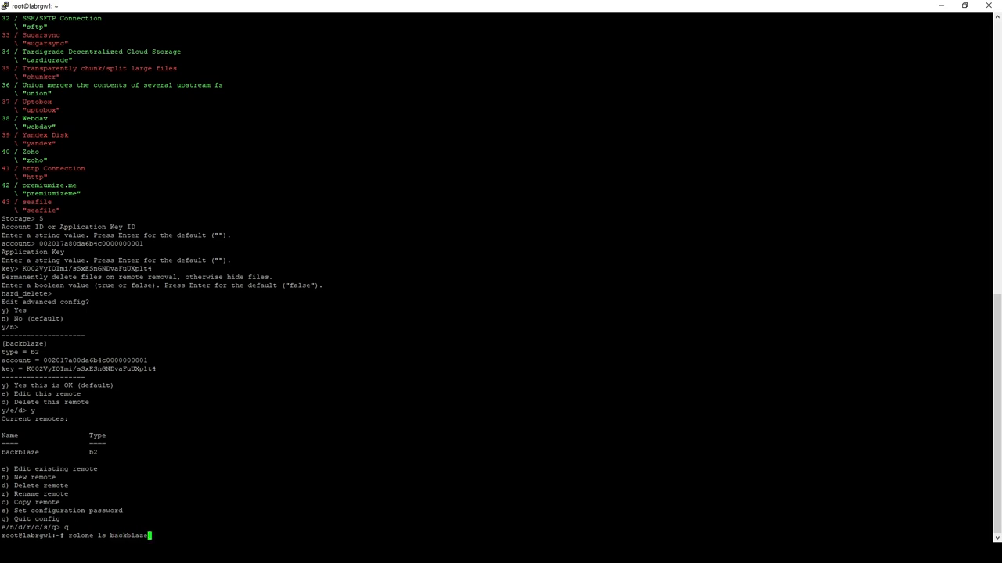
text(:)
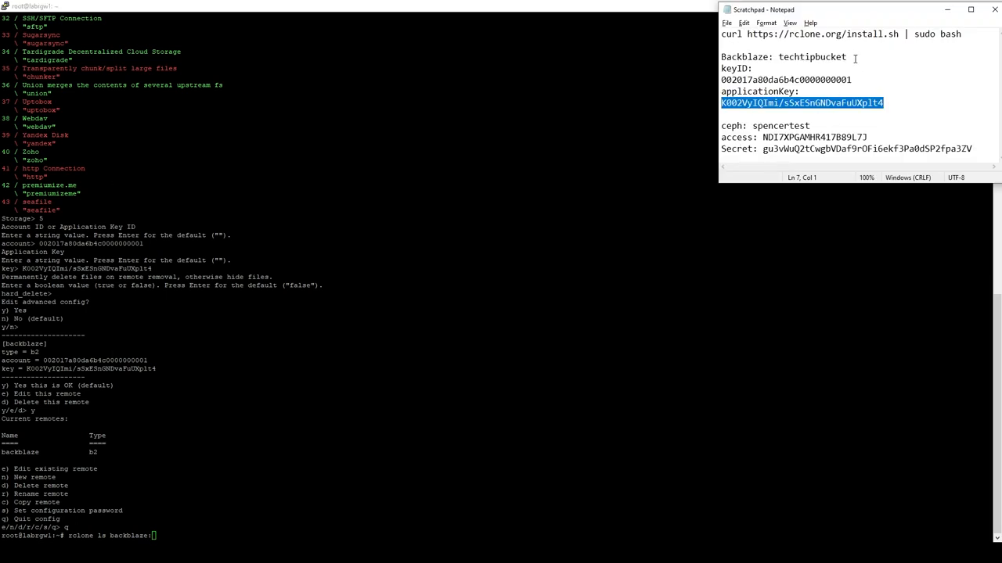
text(techtipbucket)
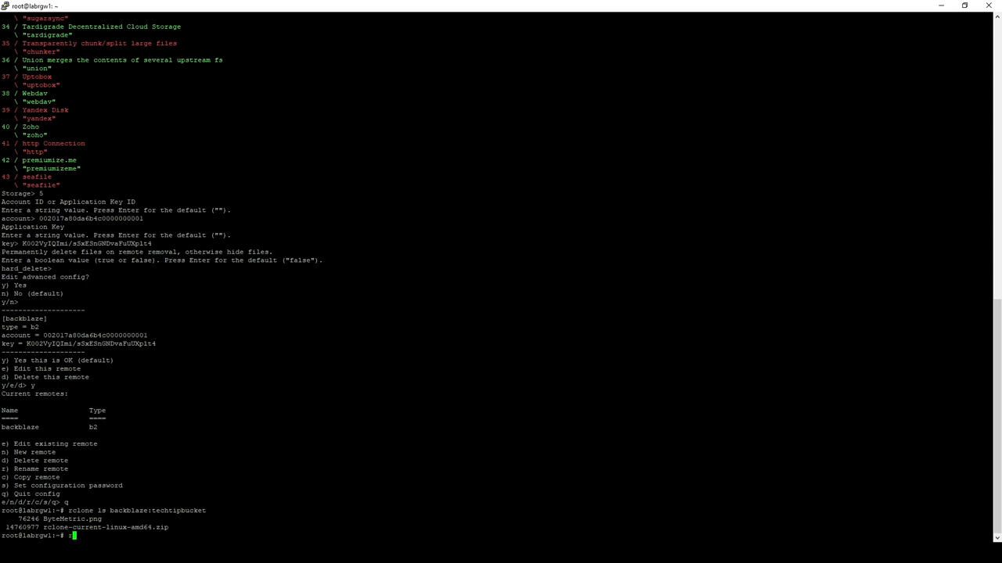
text(rclone copy)
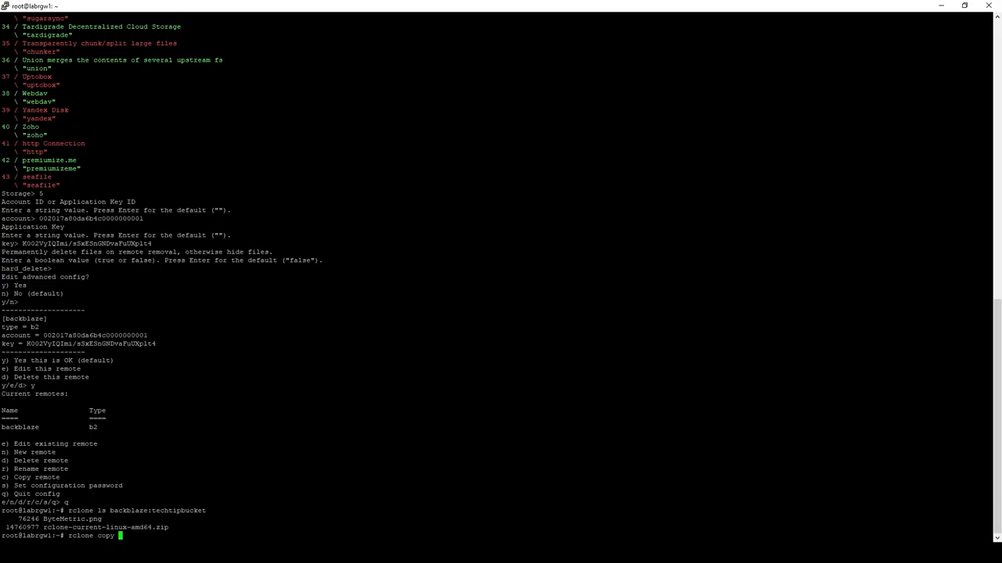
Step: Abandon the partial command, run ls, and start rclone copy testfile.txt
key(BackSpace)
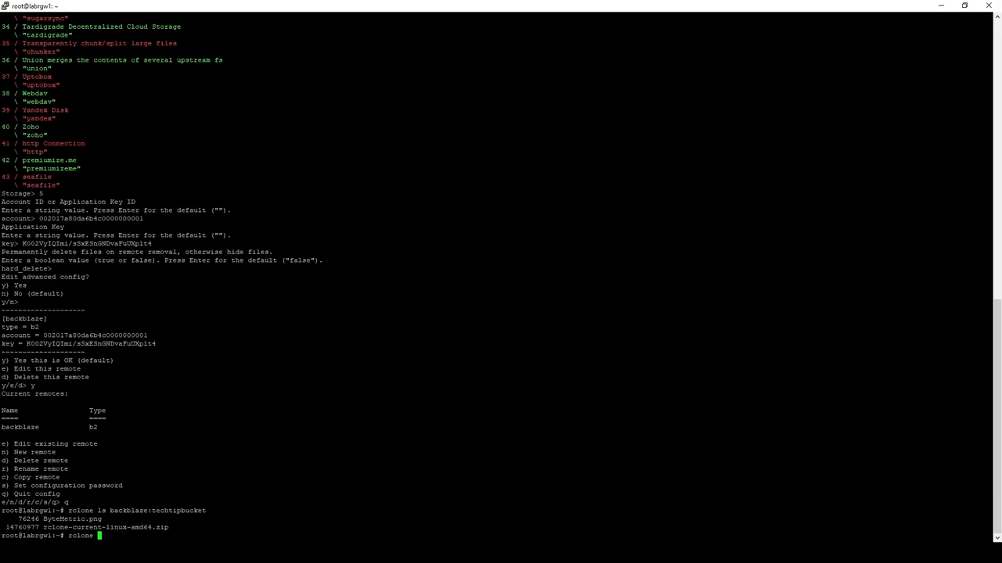
text(ls)
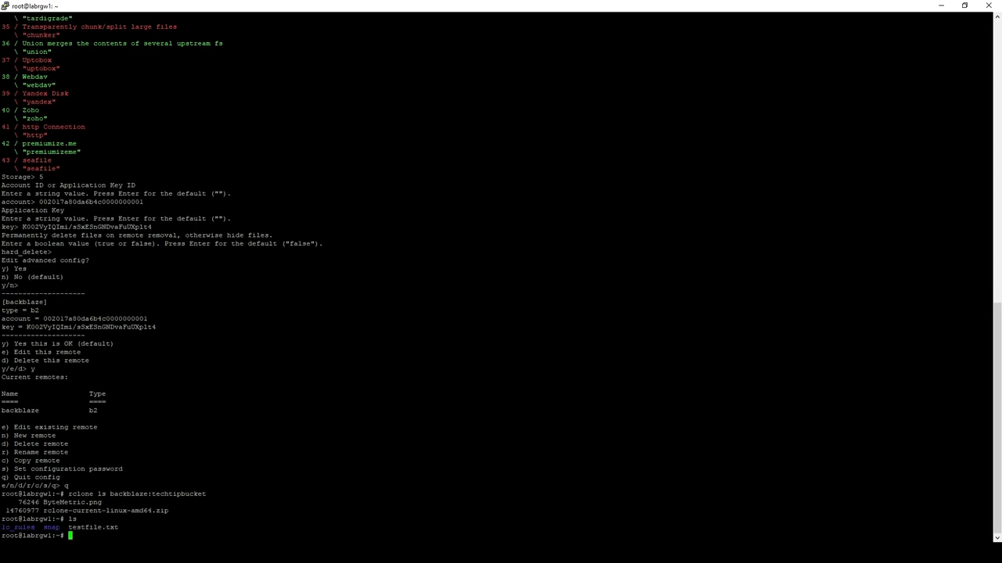
text(rclone c)
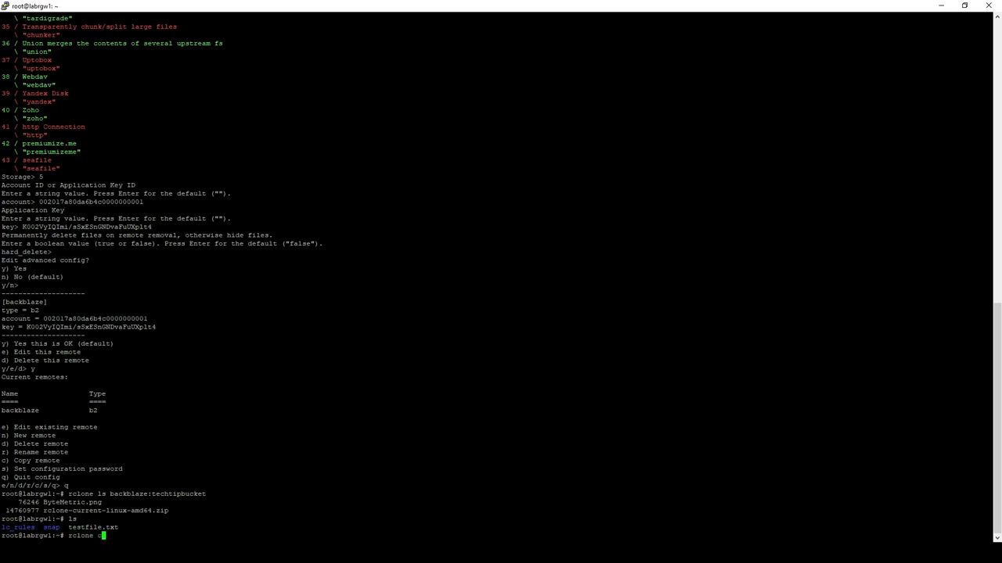
text(opy testfile.txt)
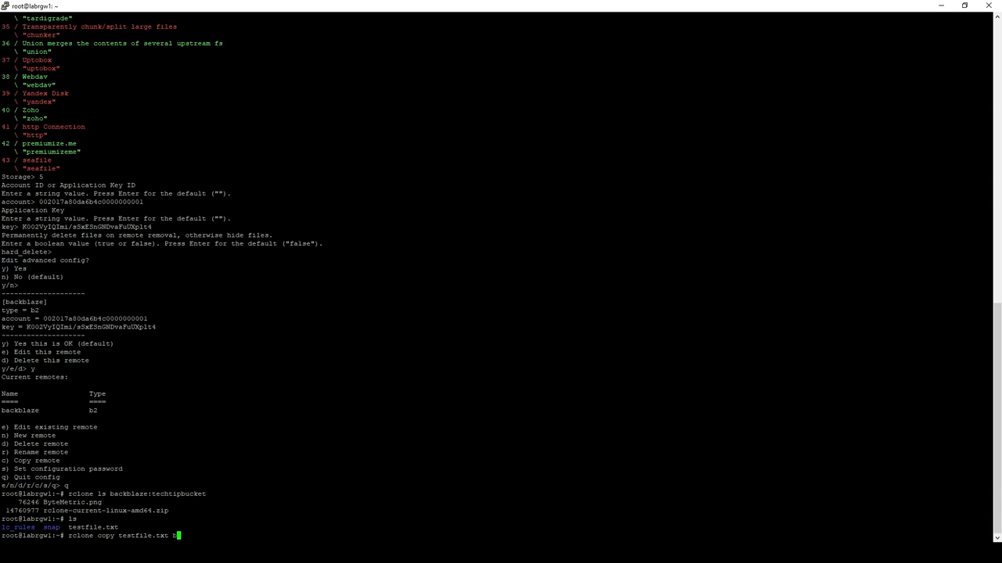
Step: Complete the copy to backblaze:techtipbucket with --progress and run it
text(backblaze)
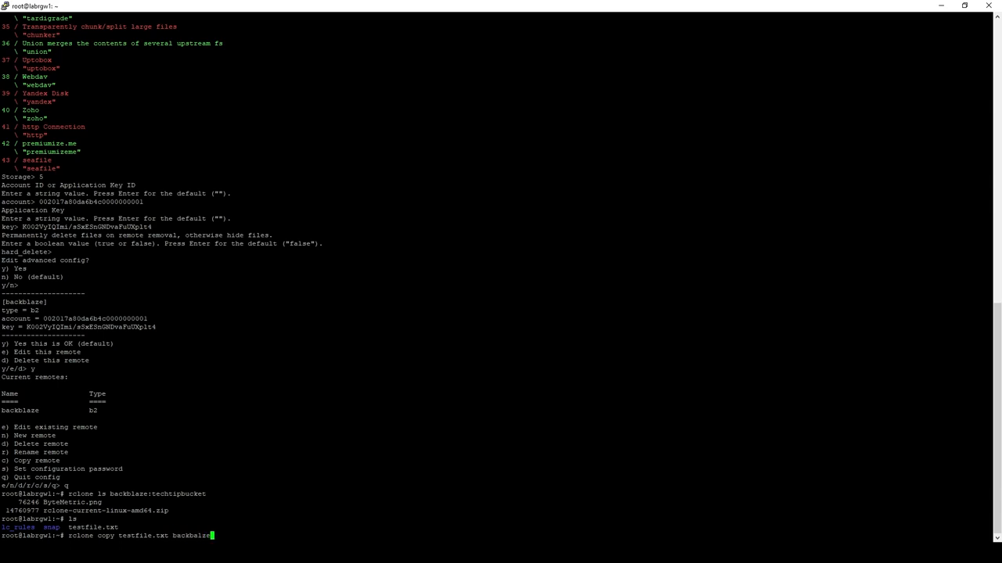
text(:)
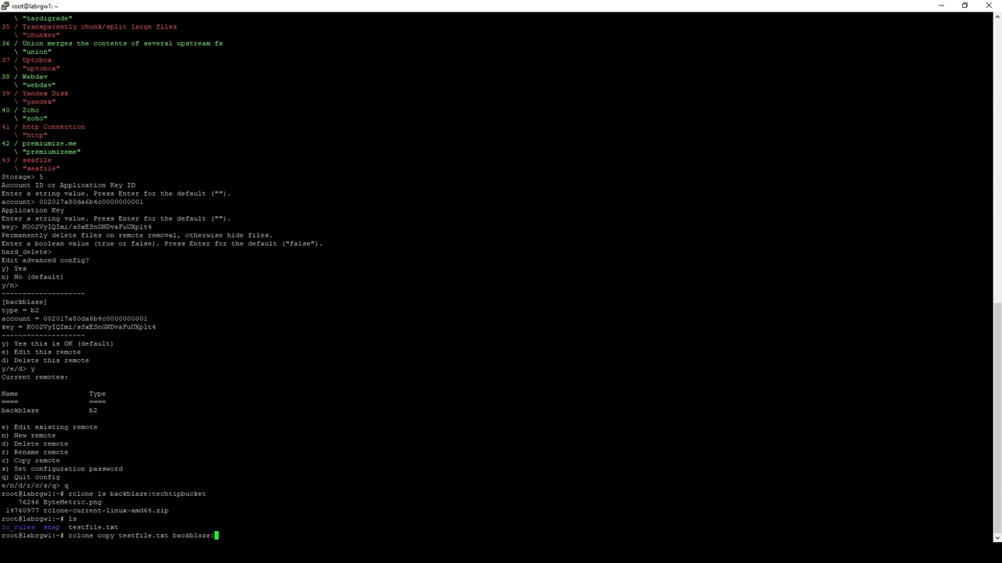
text(techtipbucket --p)
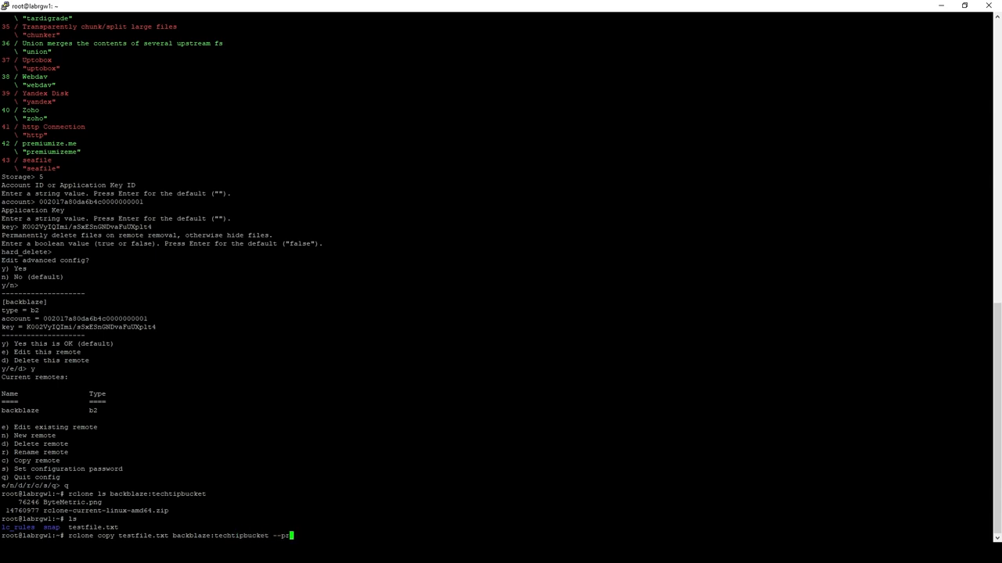
text(rogress)
text(rclone config)
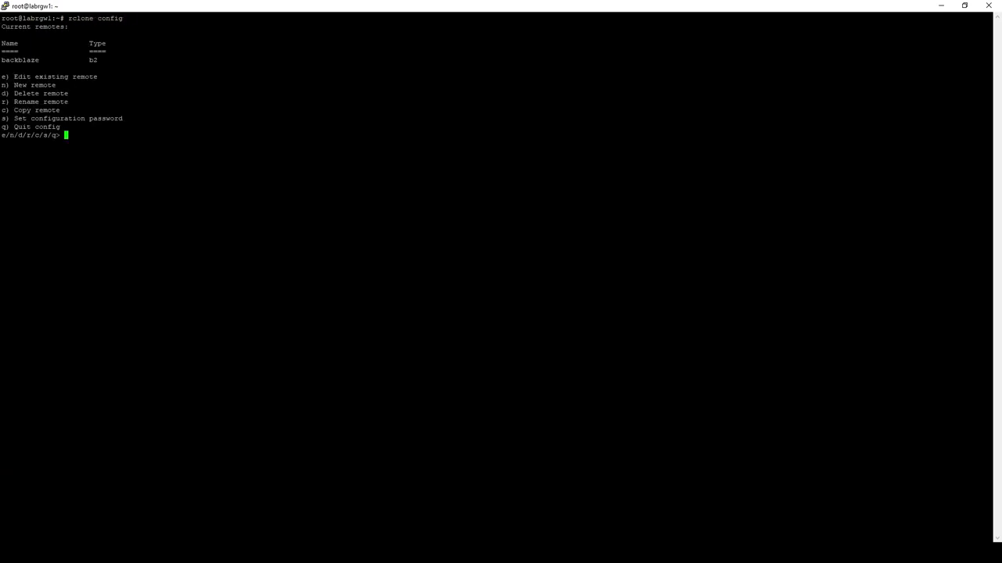
Step: Begin a new remote named ceph of type s3 with the Ceph provider
text(n)
text(4)
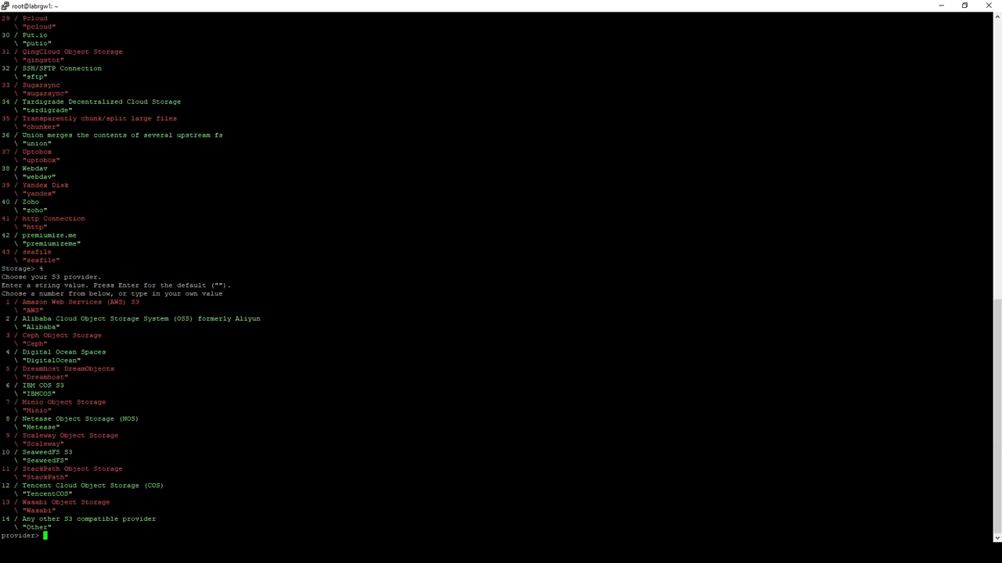
text(3)
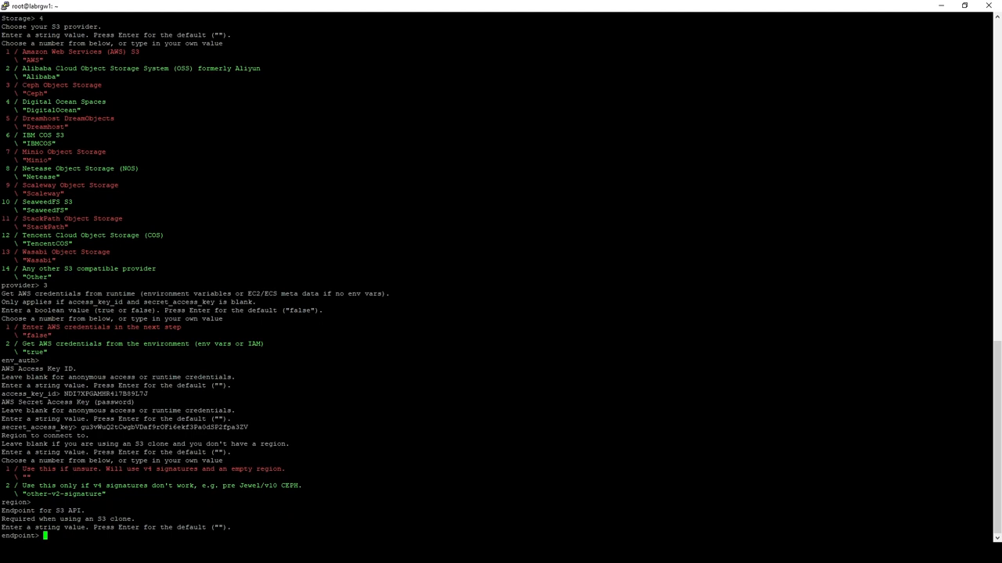
text(http://192.)
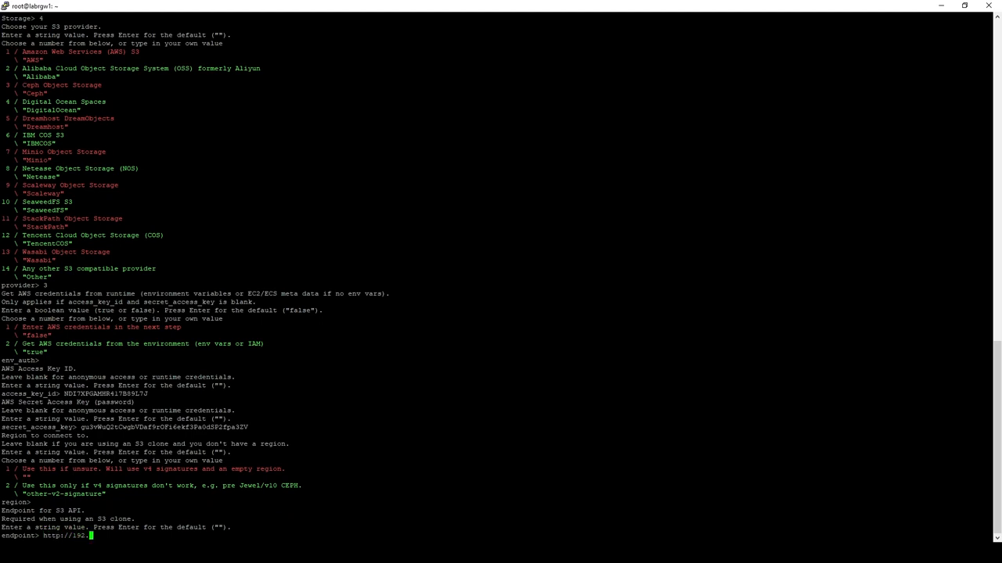
text(168.45.127:)
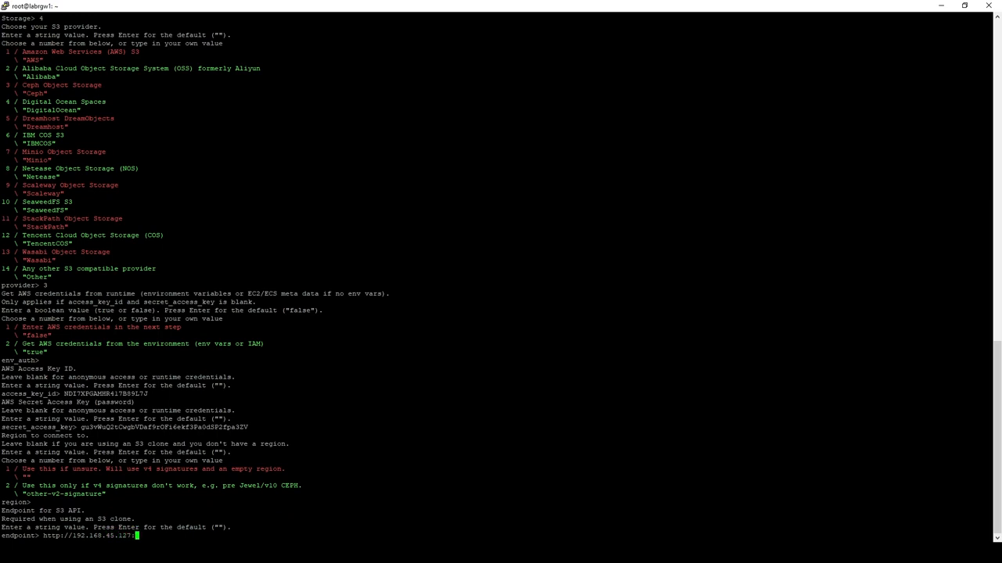
text(8080)
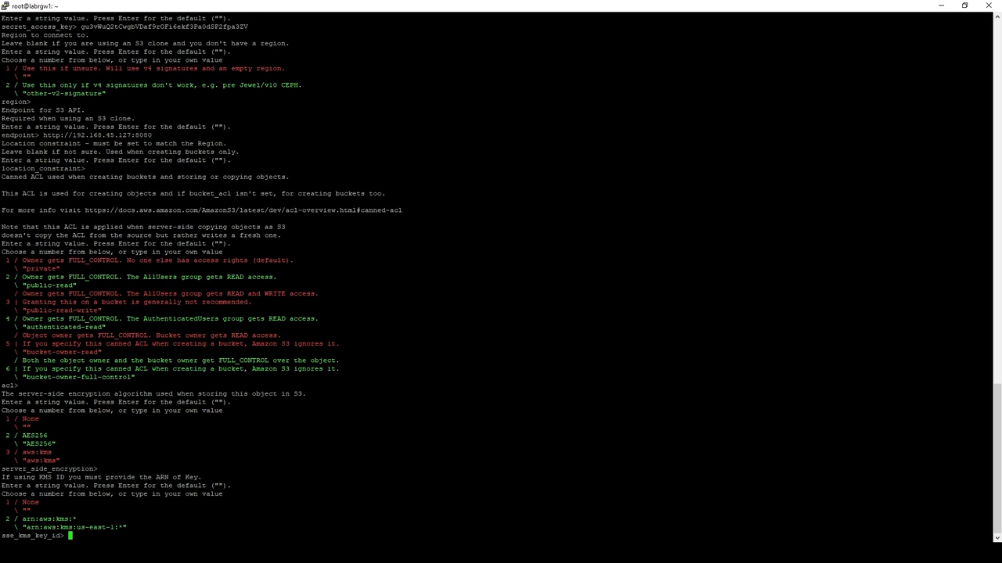
key(enter)
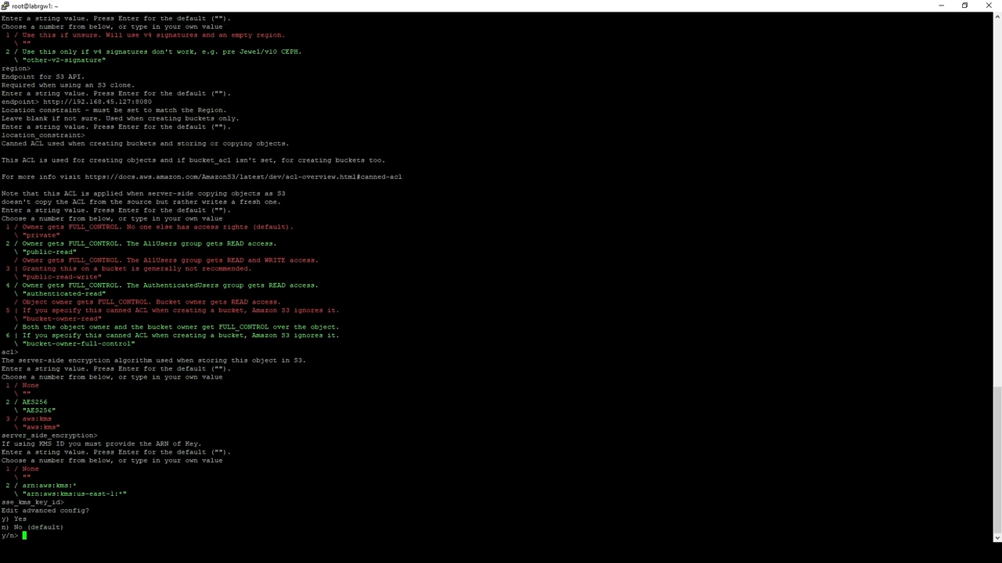
text(n)
text(y)
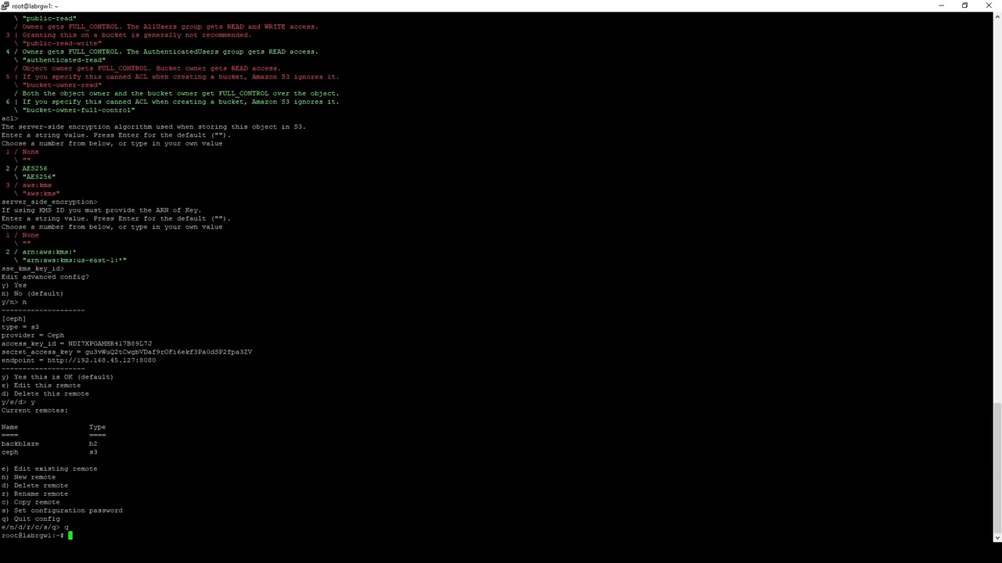
Step: Run rclone ls ceph:spencertest to list the bucket's files
text(rclo)
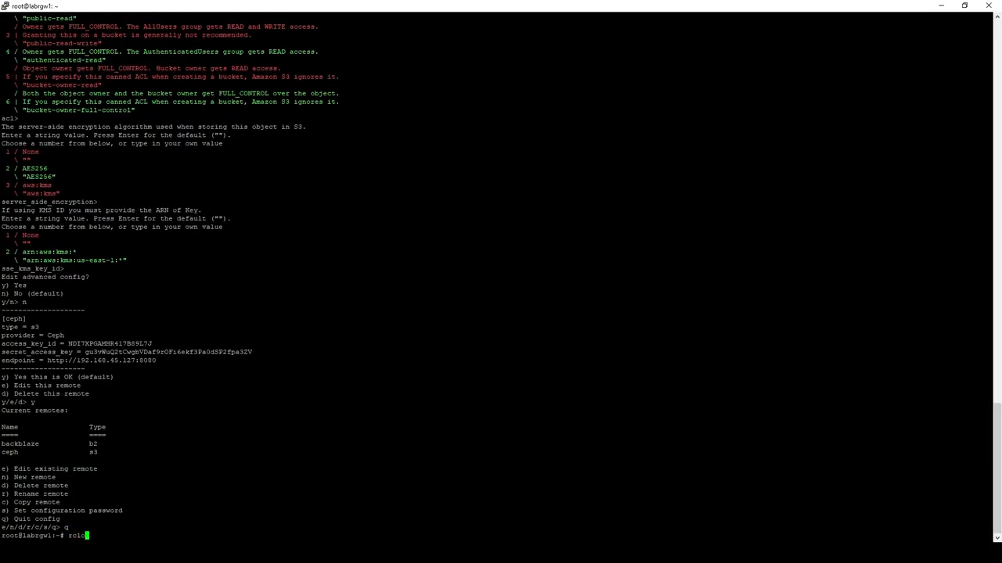
text(one ls)
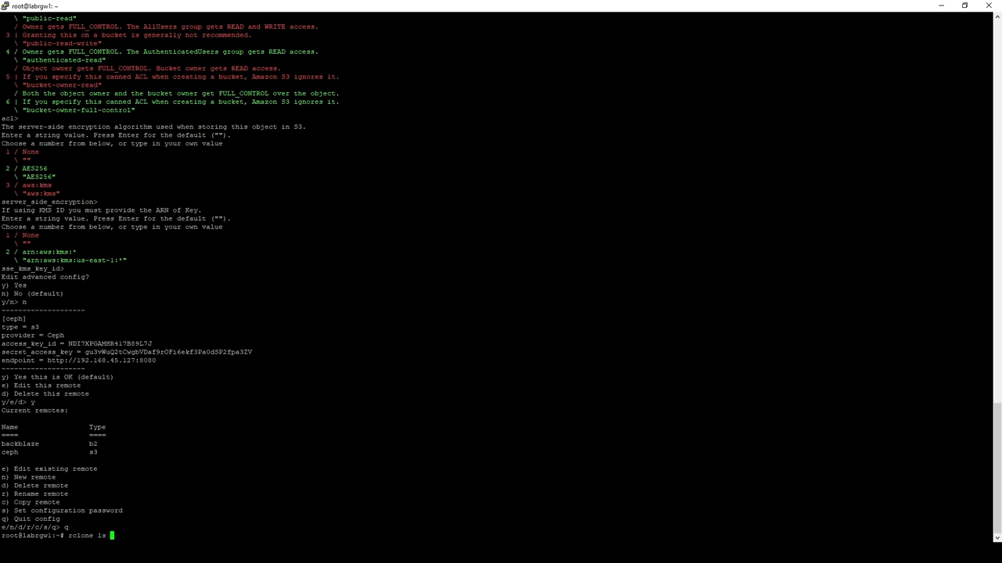
text(ceph:spencertest)
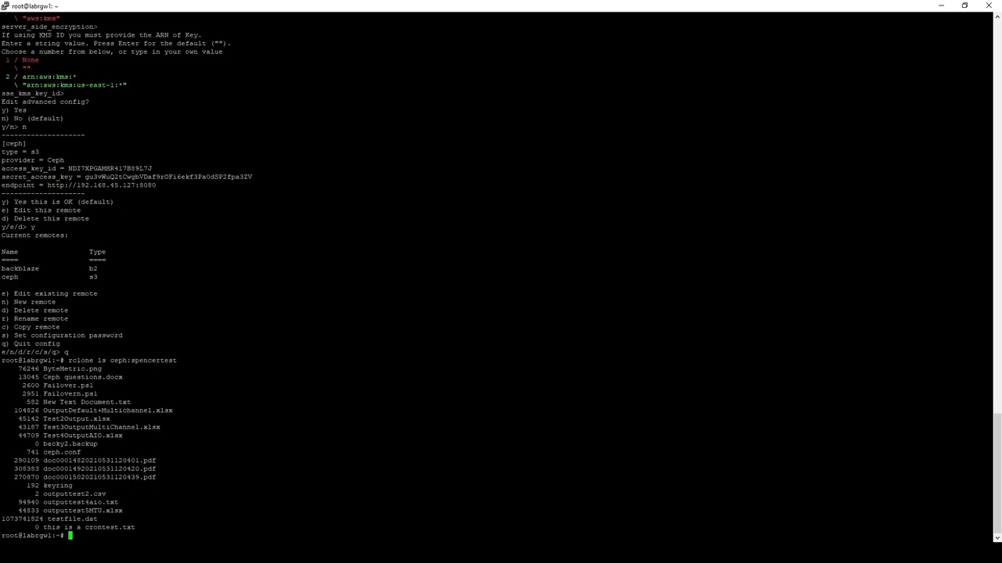
text(rclone ls ceph:spencertest)
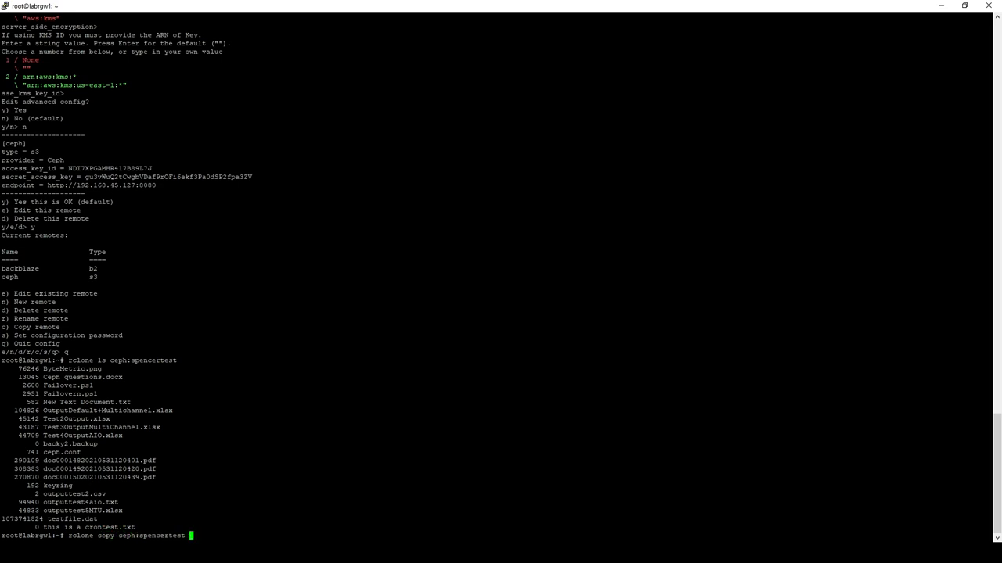
Step: Run rclone copy ceph:spencertest/keyring backblaze:techtipbucket
text(ba)
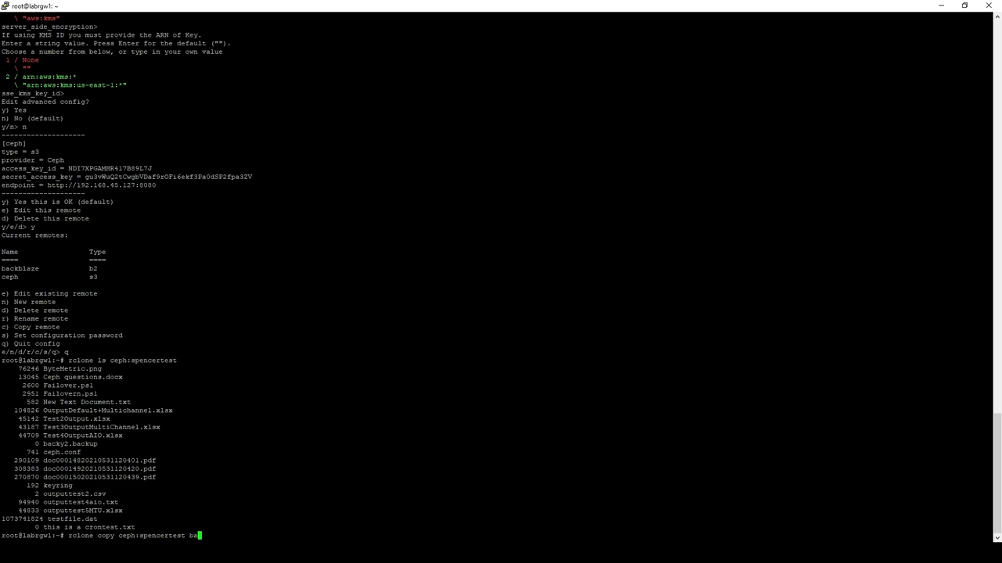
key(BackSpace)
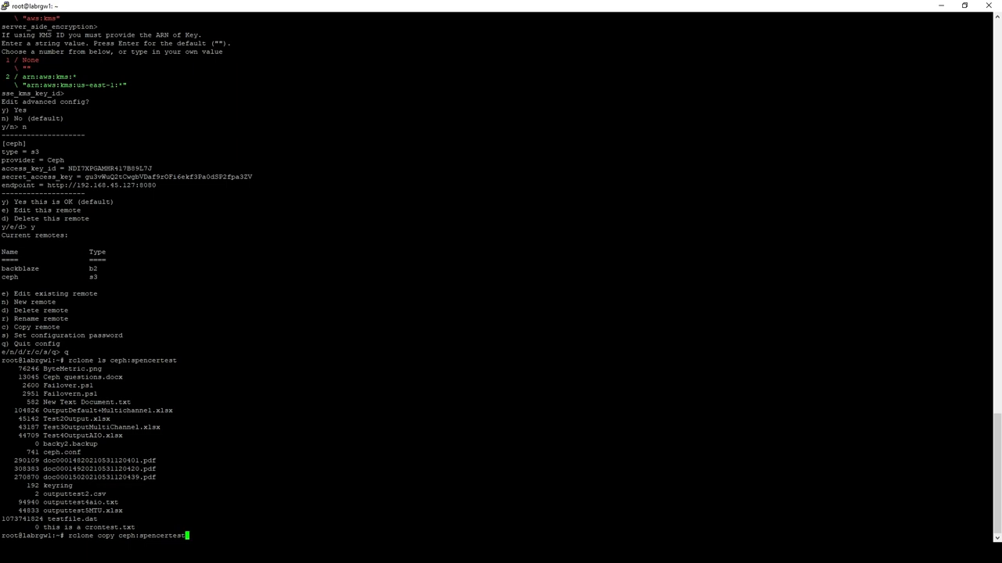
text(/keyr)
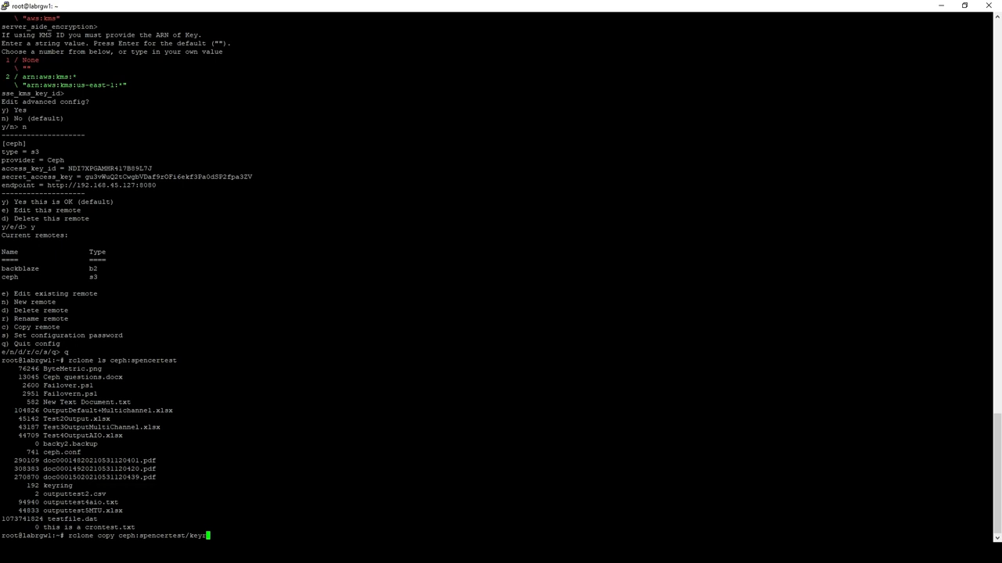
text(ing backblaze)
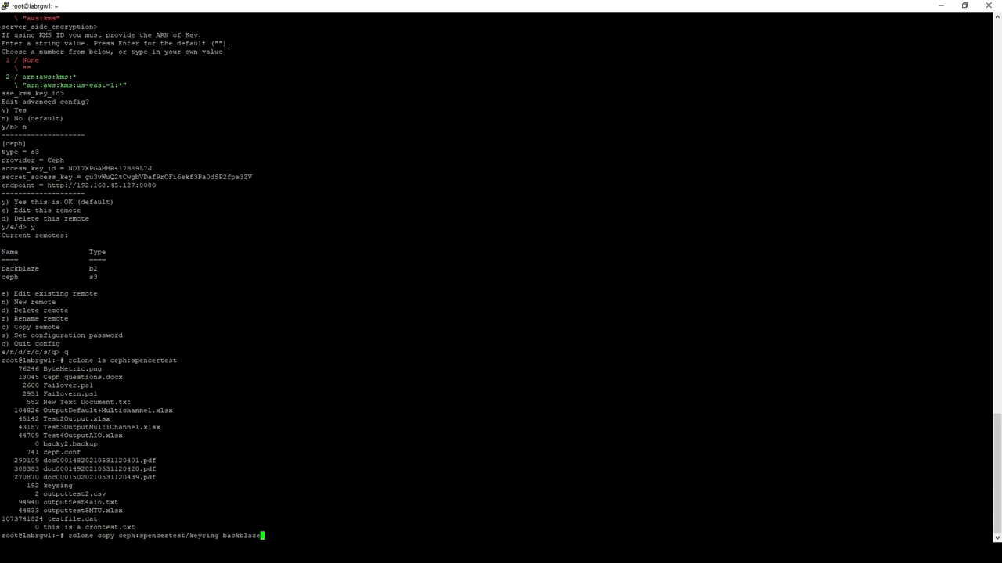
text(:techti)
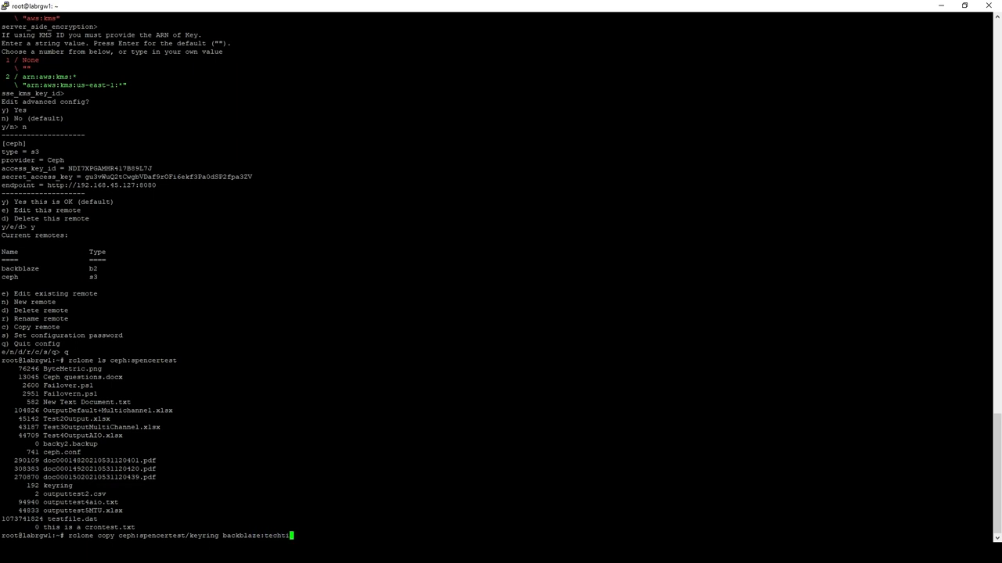
text(bucket)
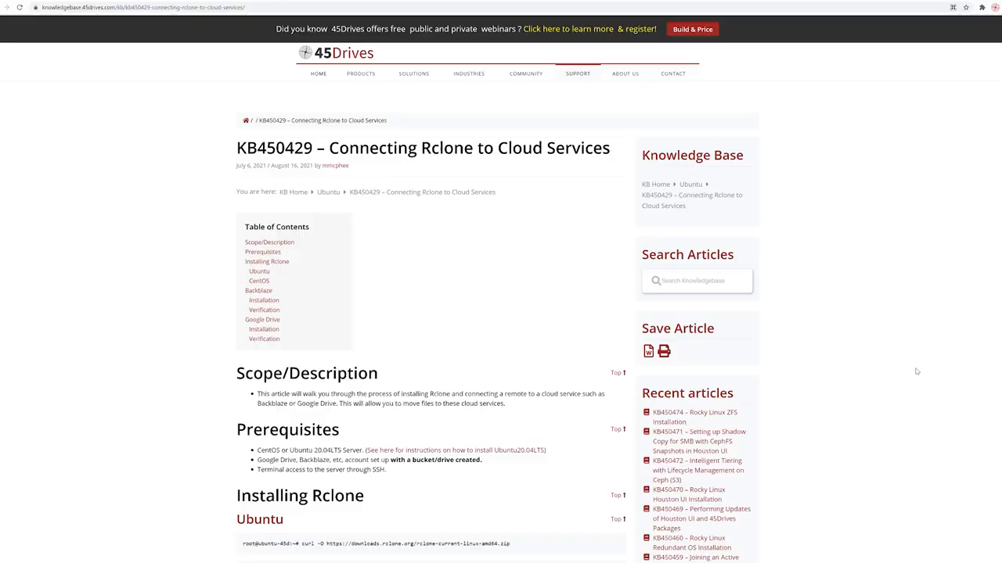
scroll(down, 3)
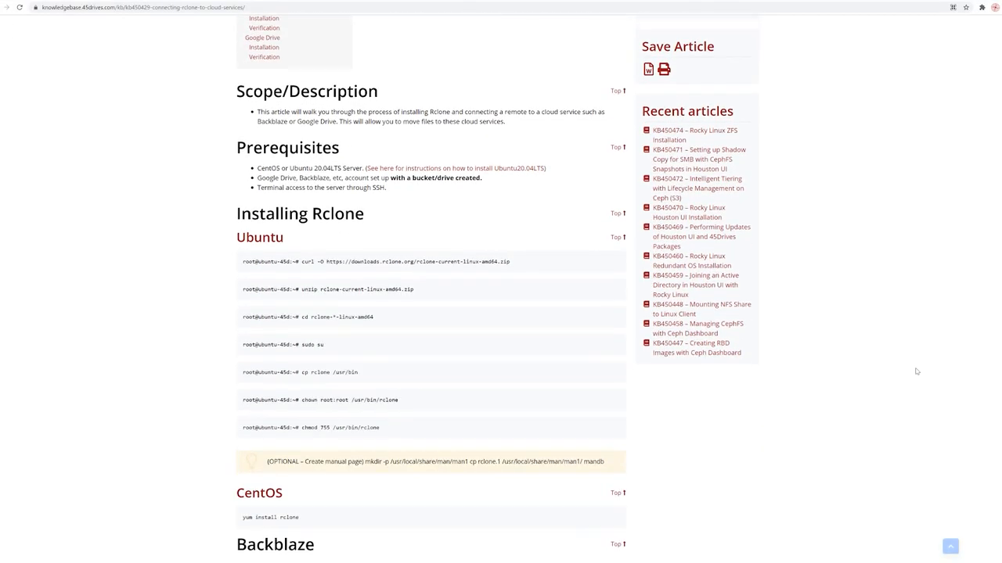
scroll(down, 3)
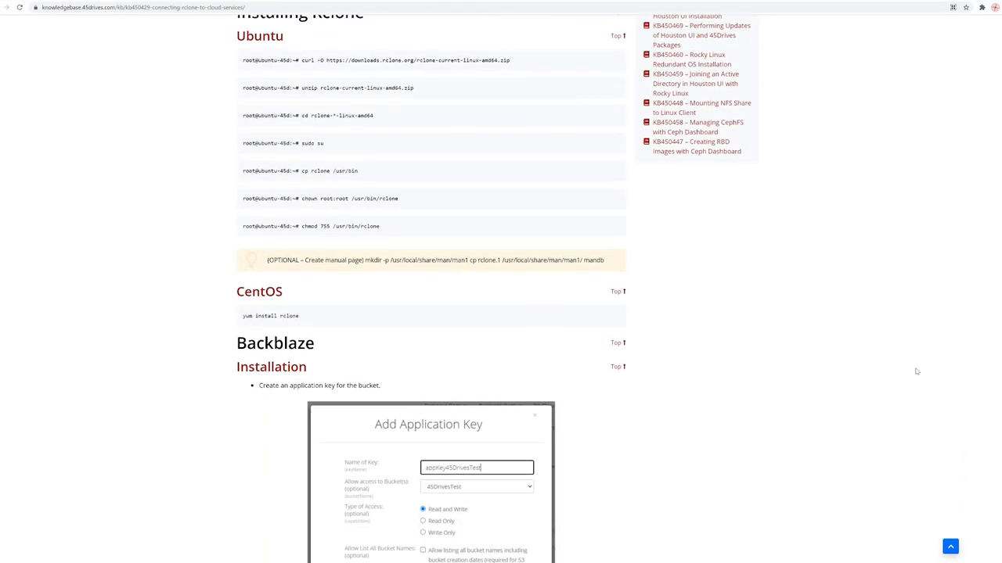
scroll(down, 3)
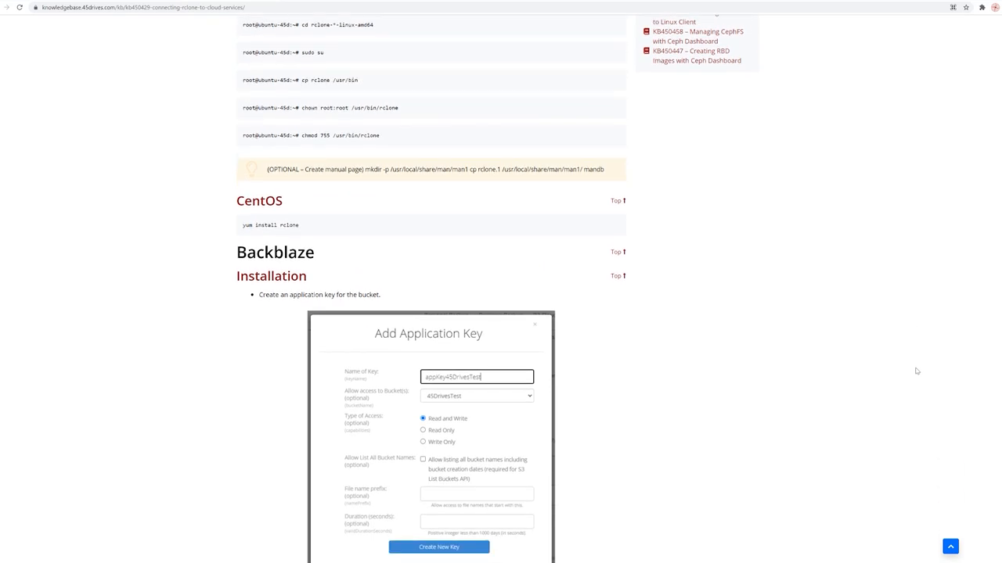
scroll(down, 3)
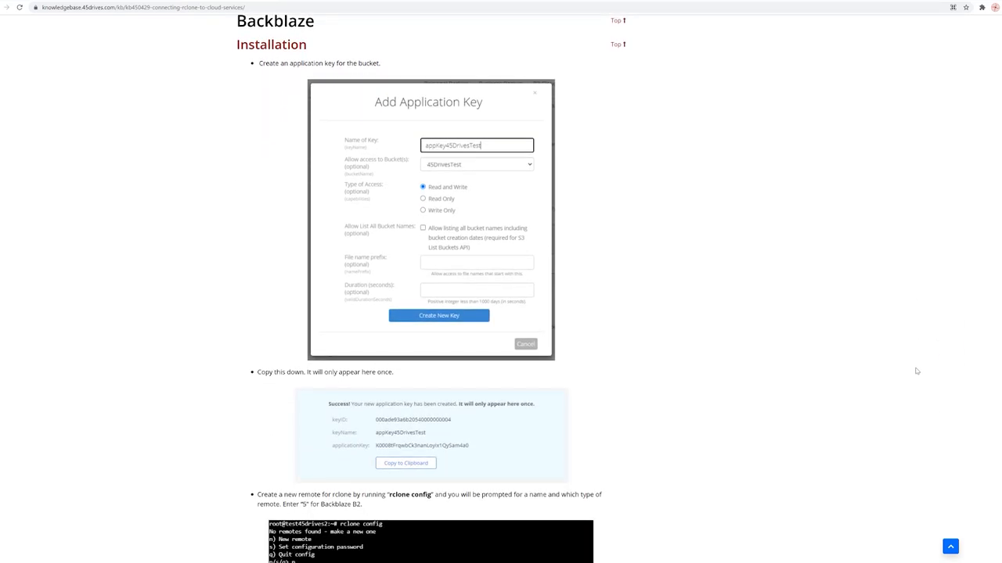